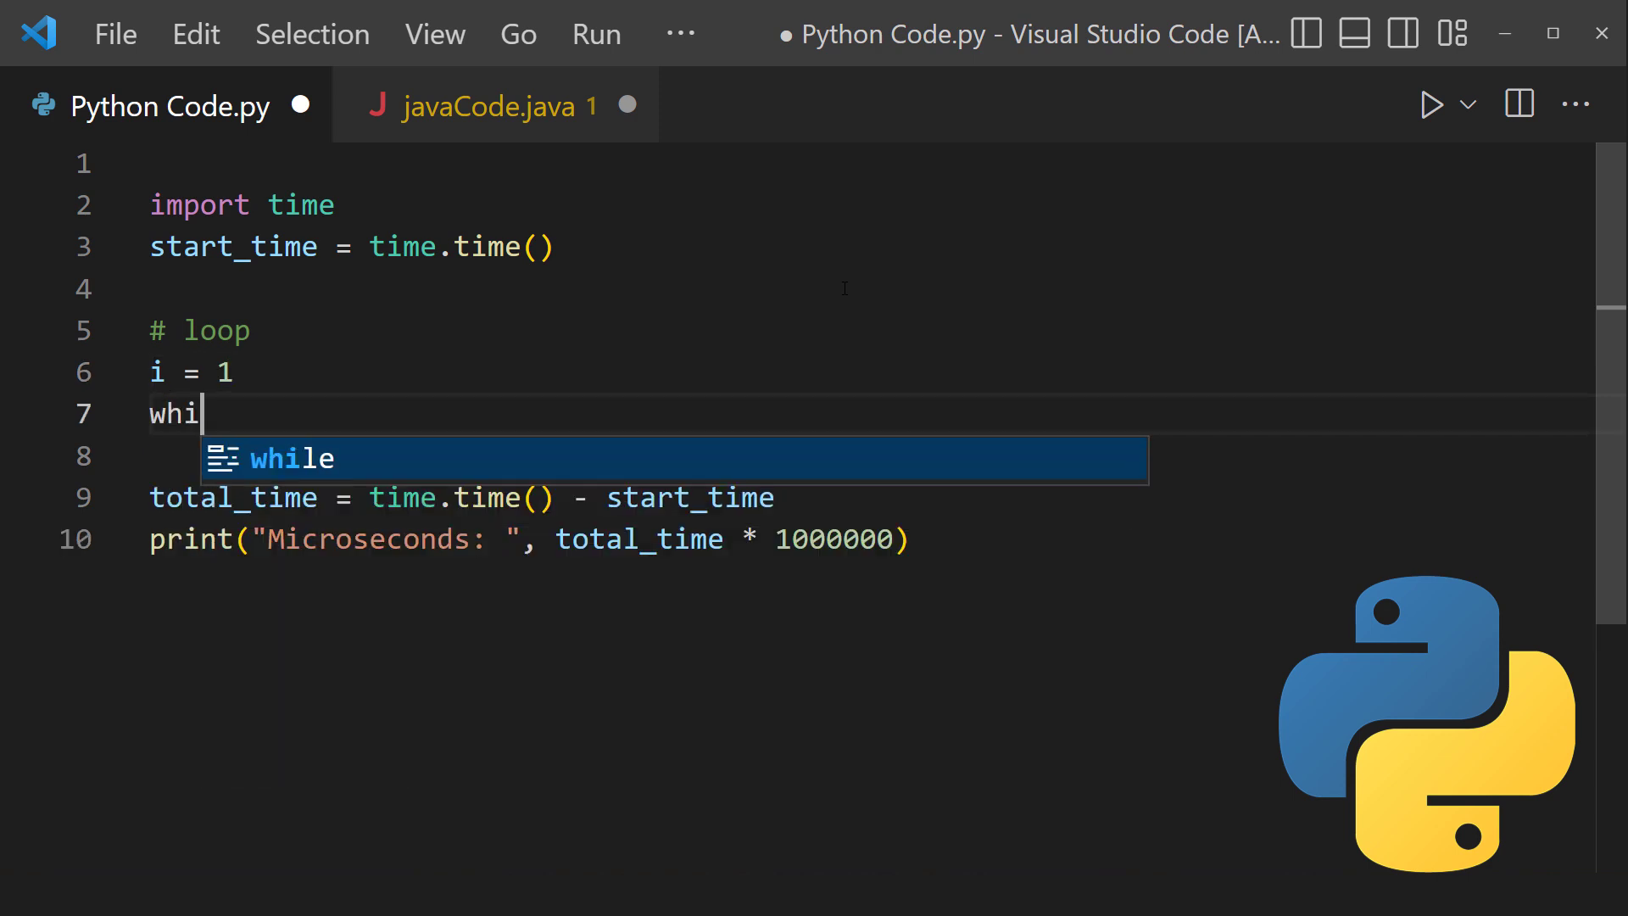
type("le i<=1")
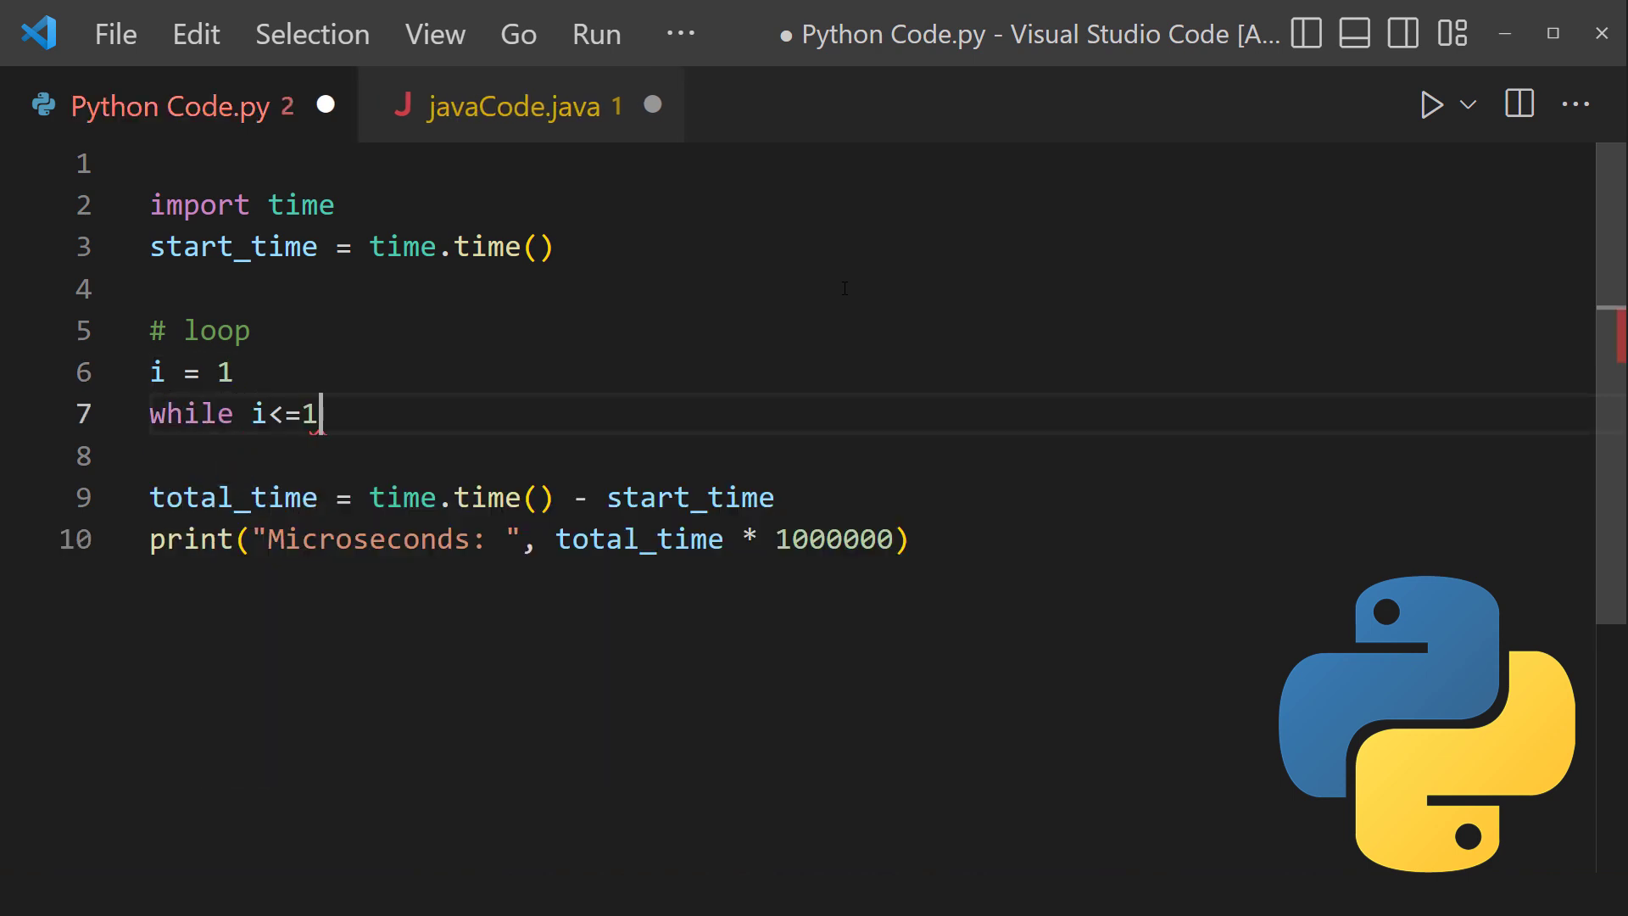
type("0000000")
type("i")
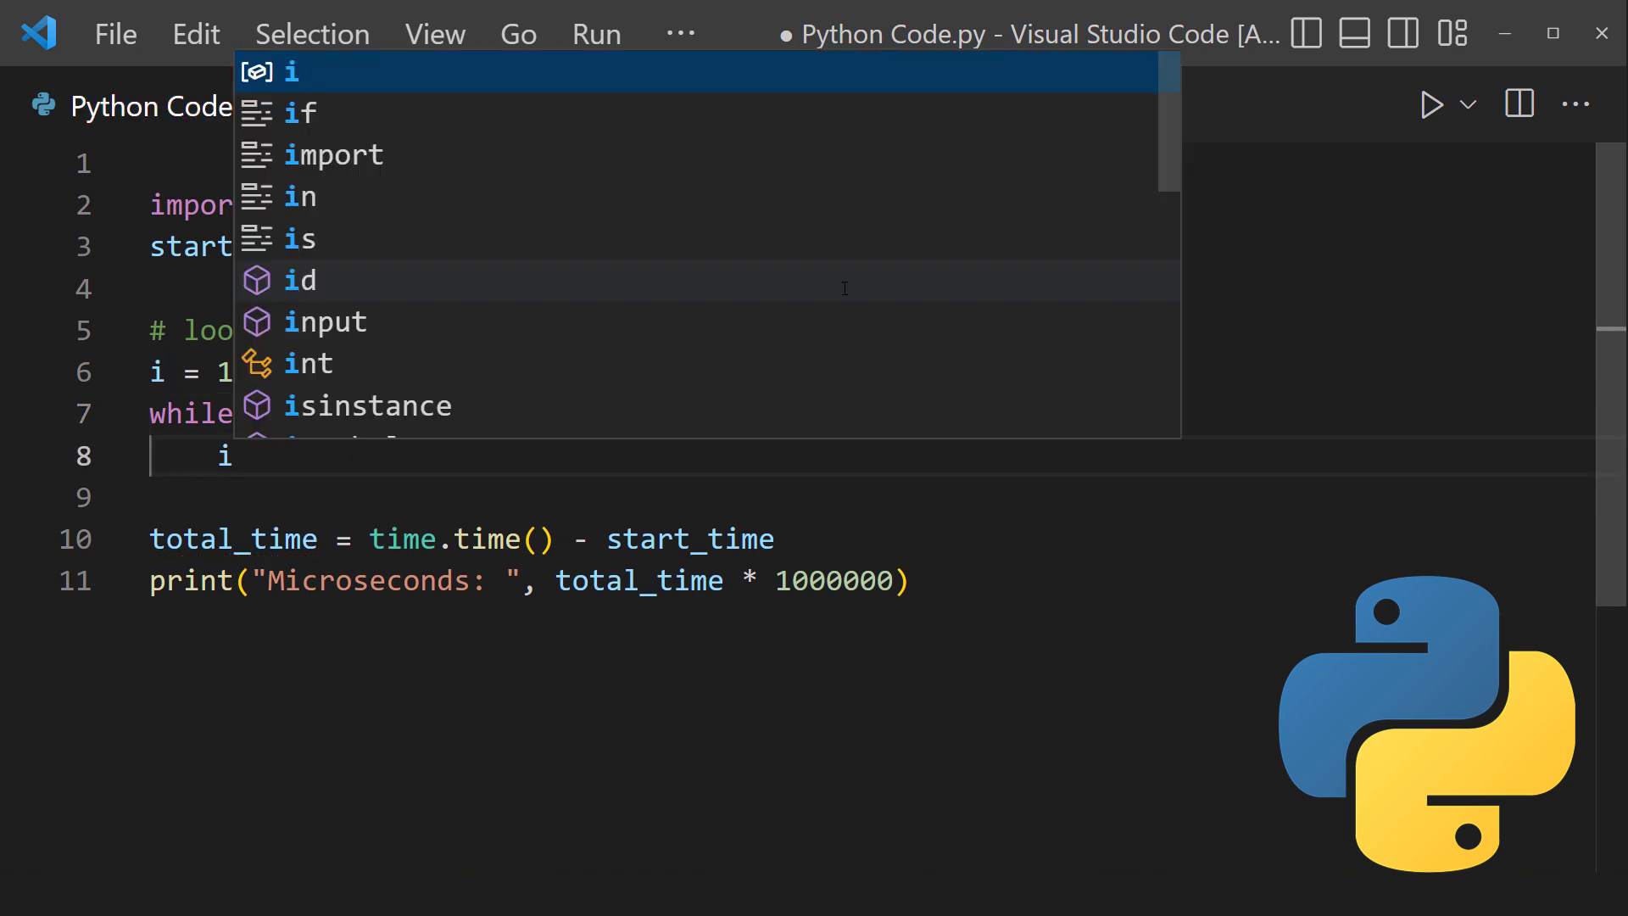
type("+=")
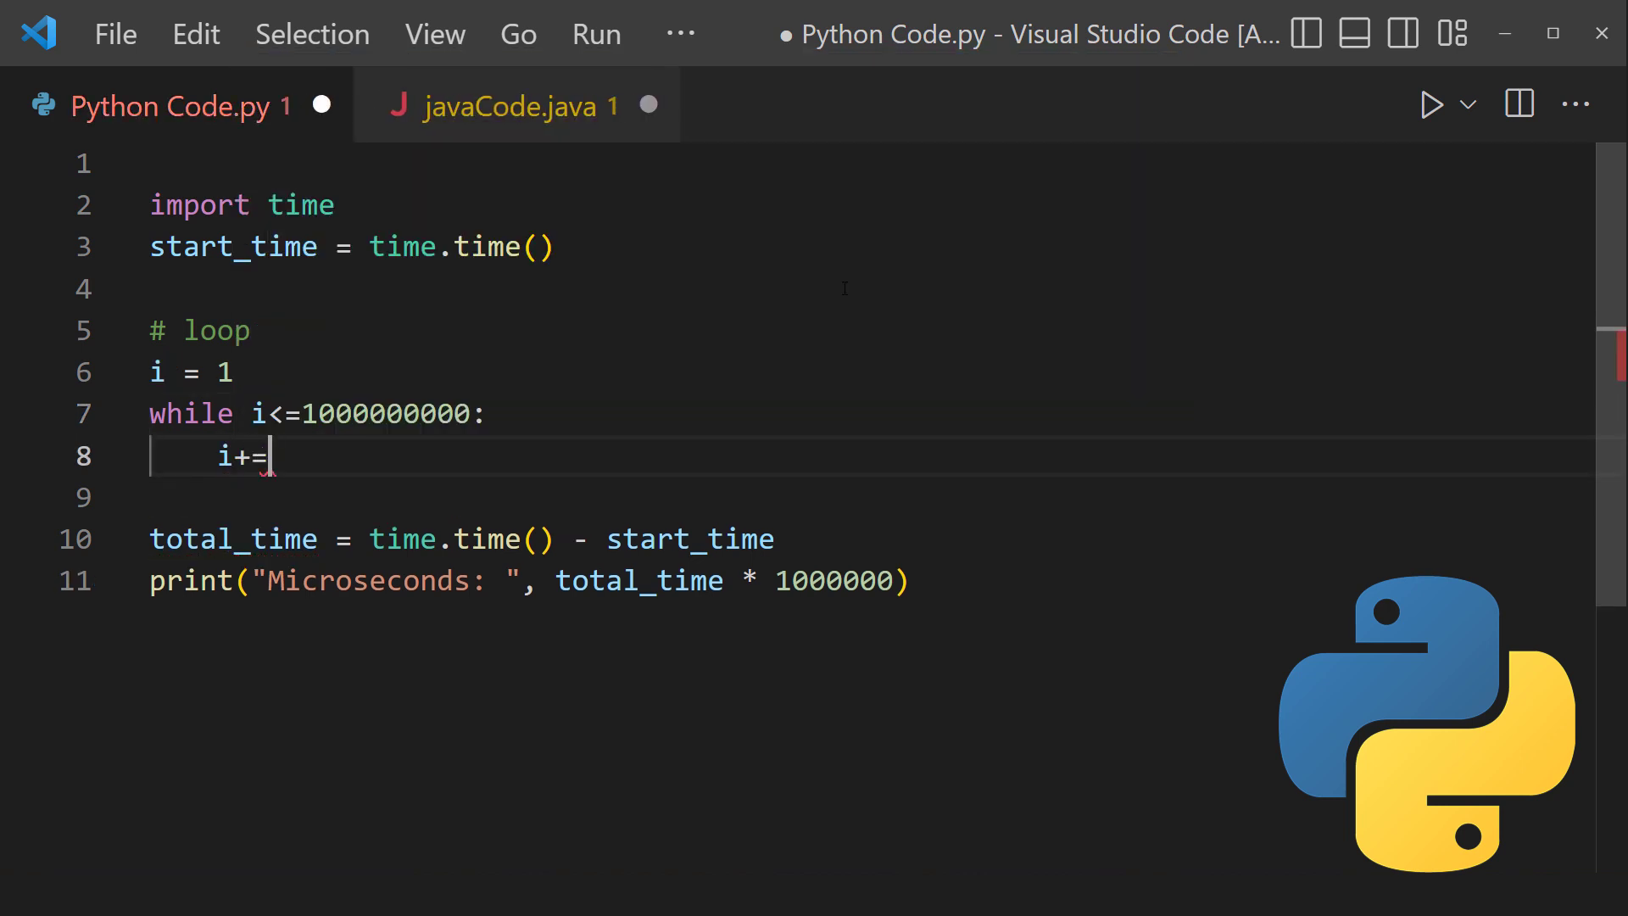
type("1")
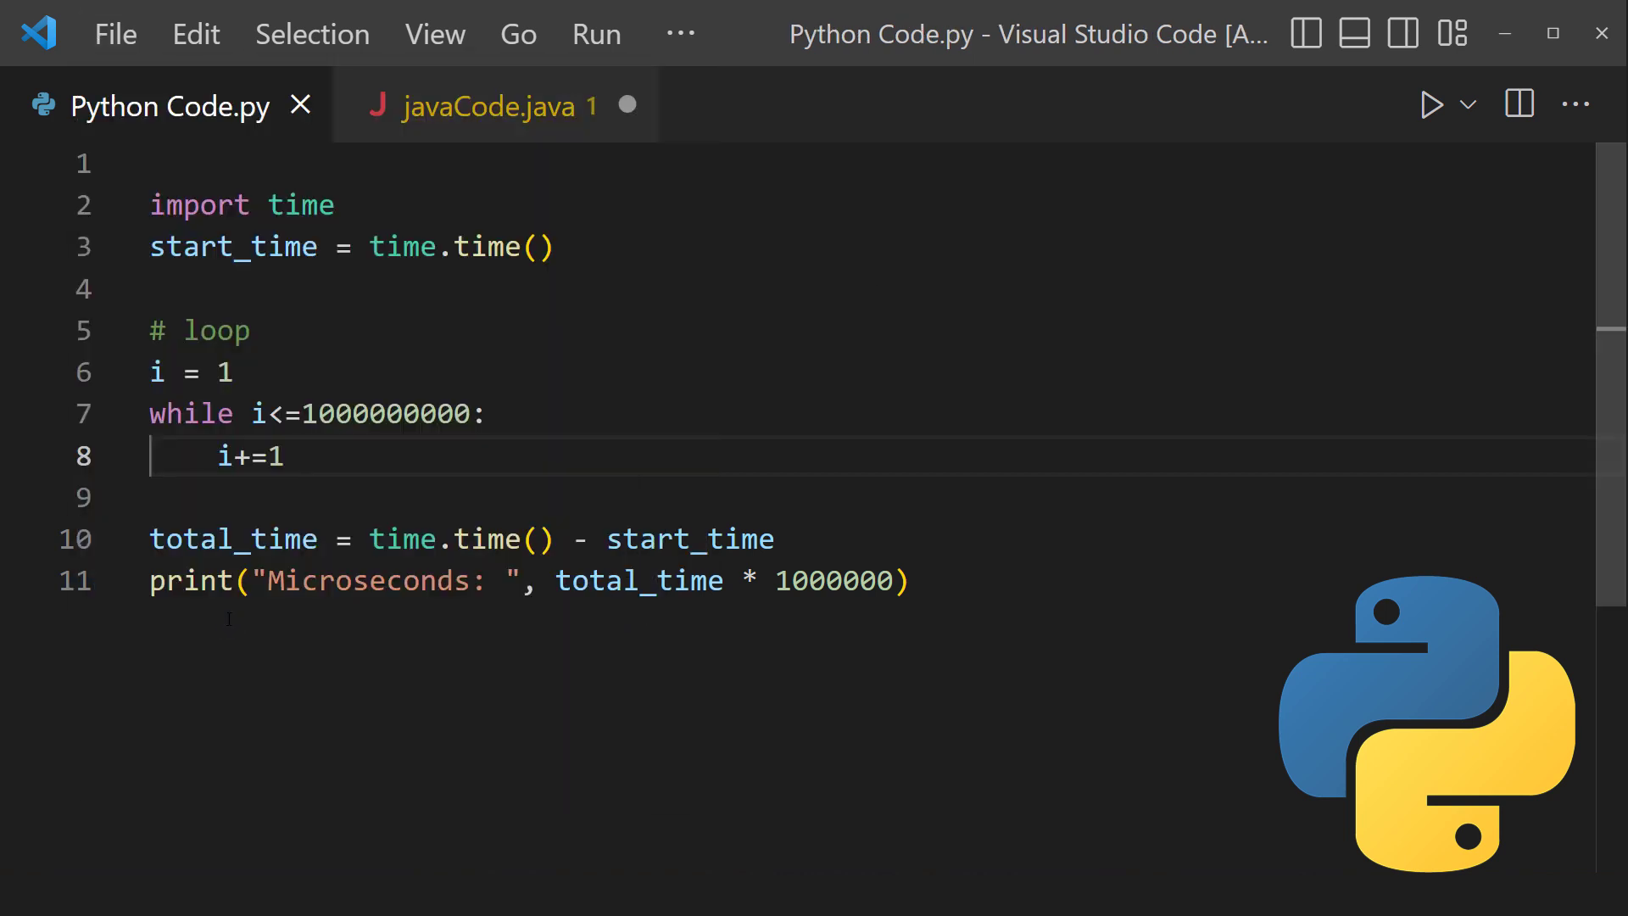
Step: Launch Python Code.py in the integrated terminal via Run Python File
left_click(1431, 104)
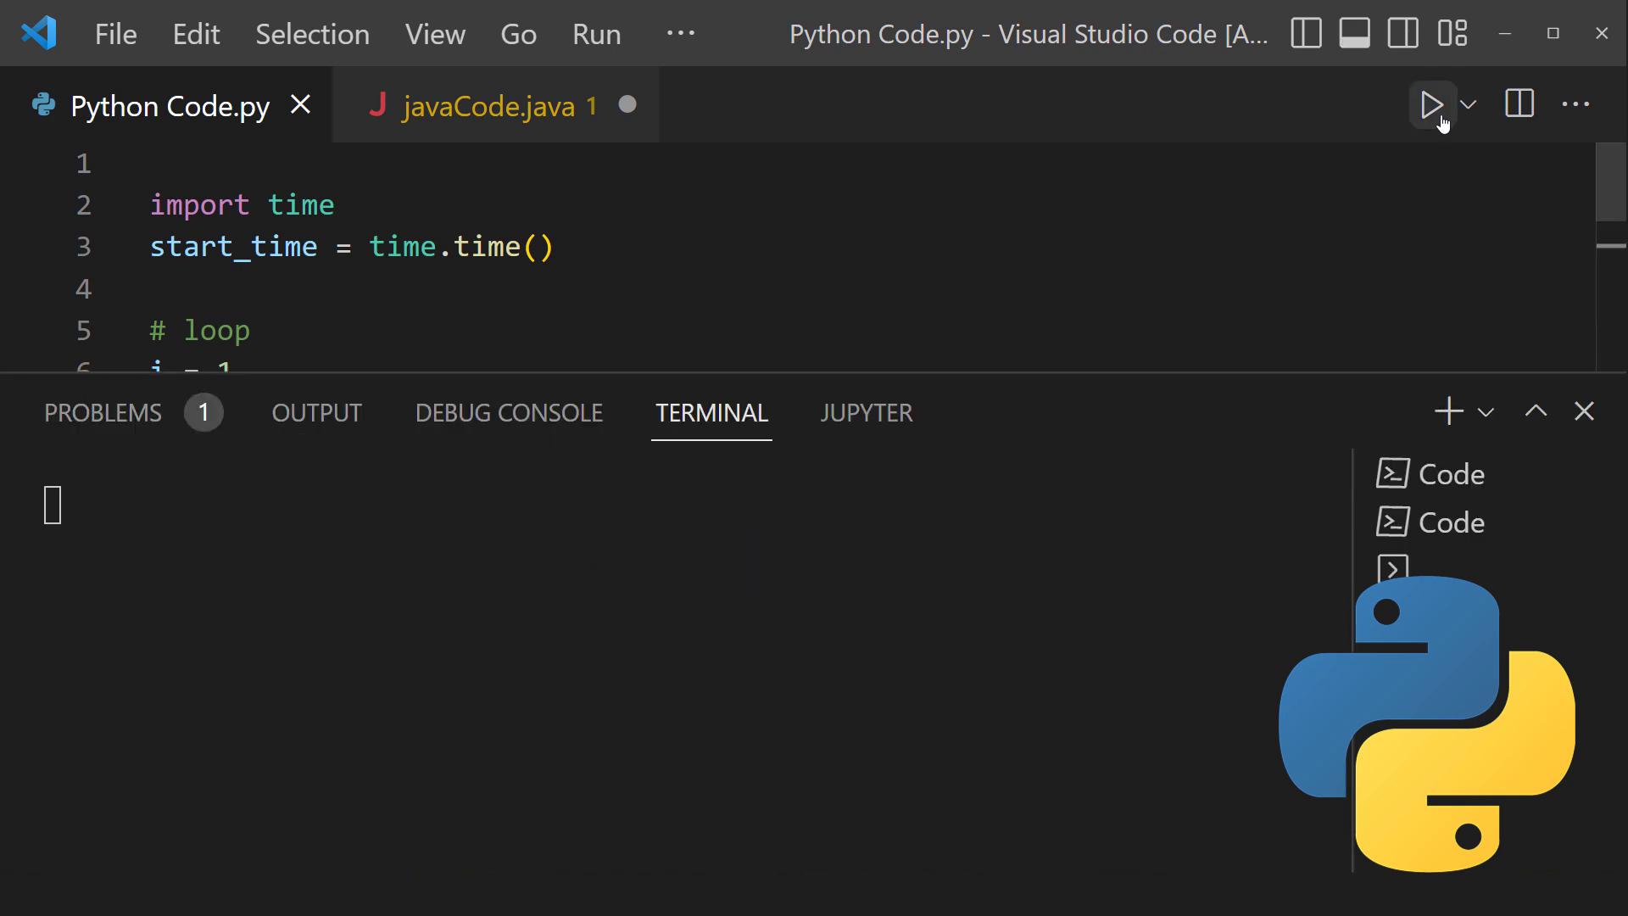
left_click(1431, 103)
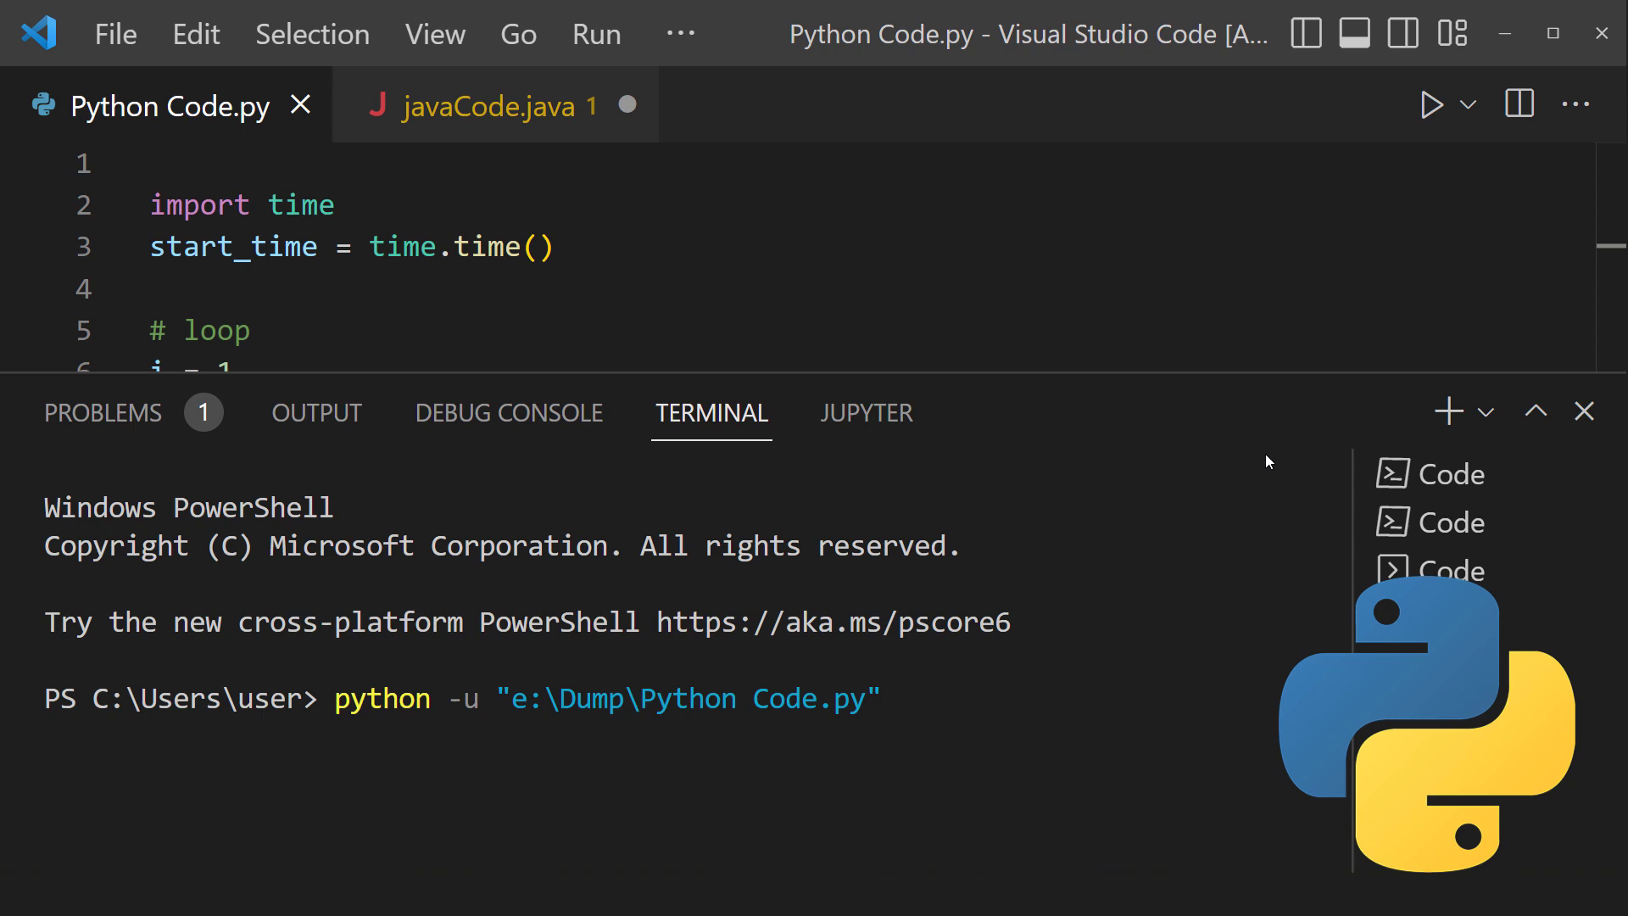
mouse_move(1273, 459)
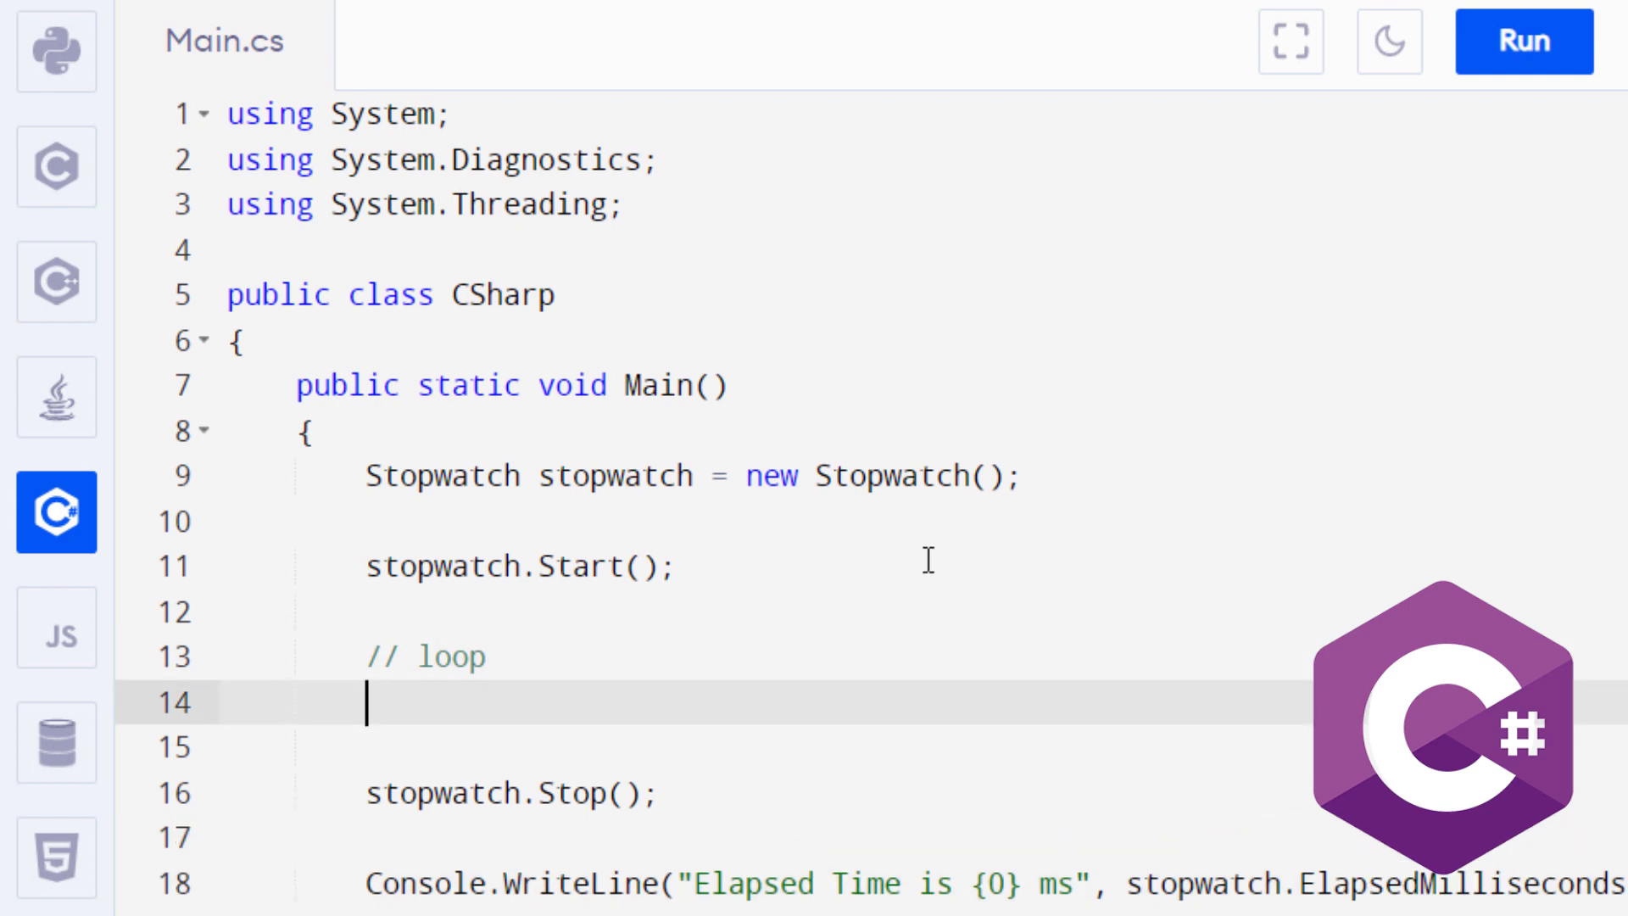
type("int i = 2")
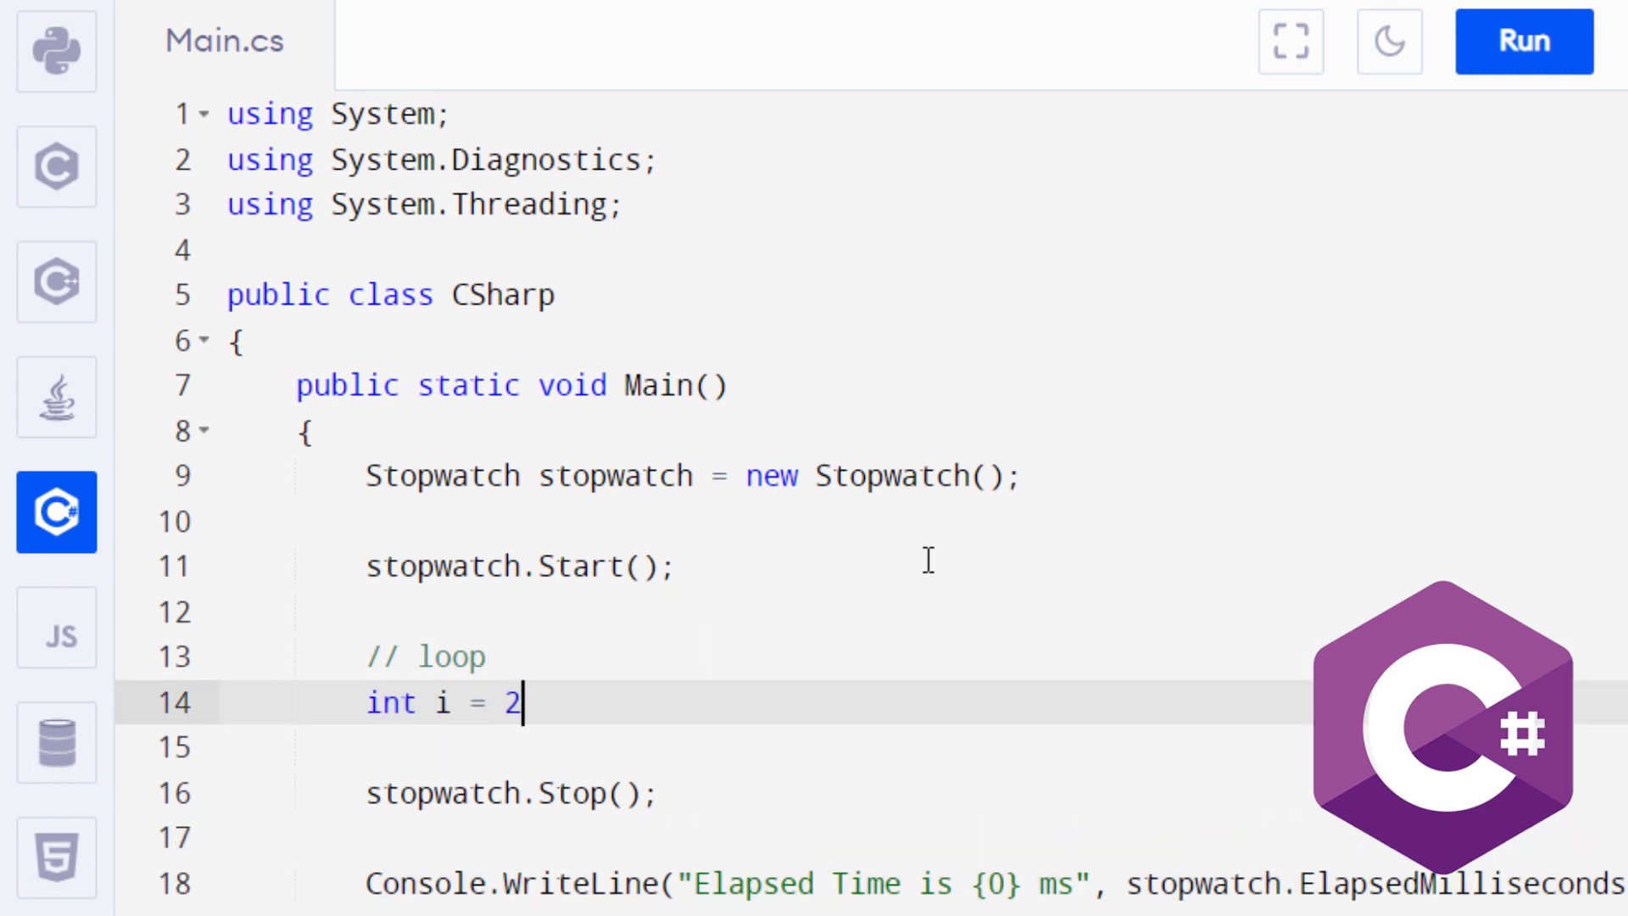
type("whil")
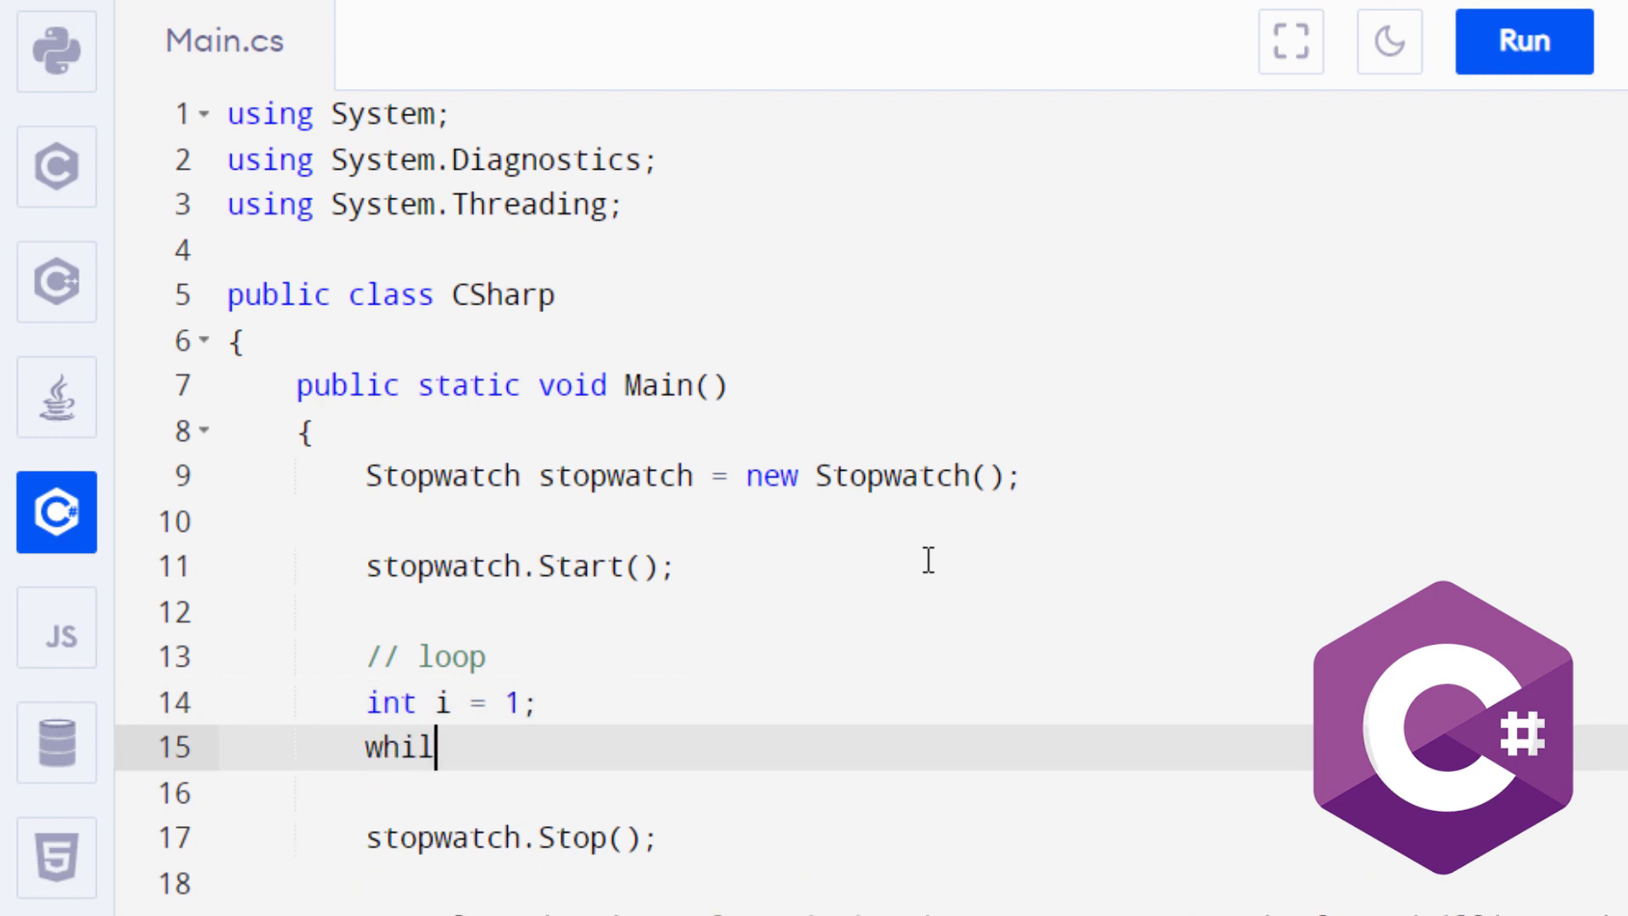
type("e (")
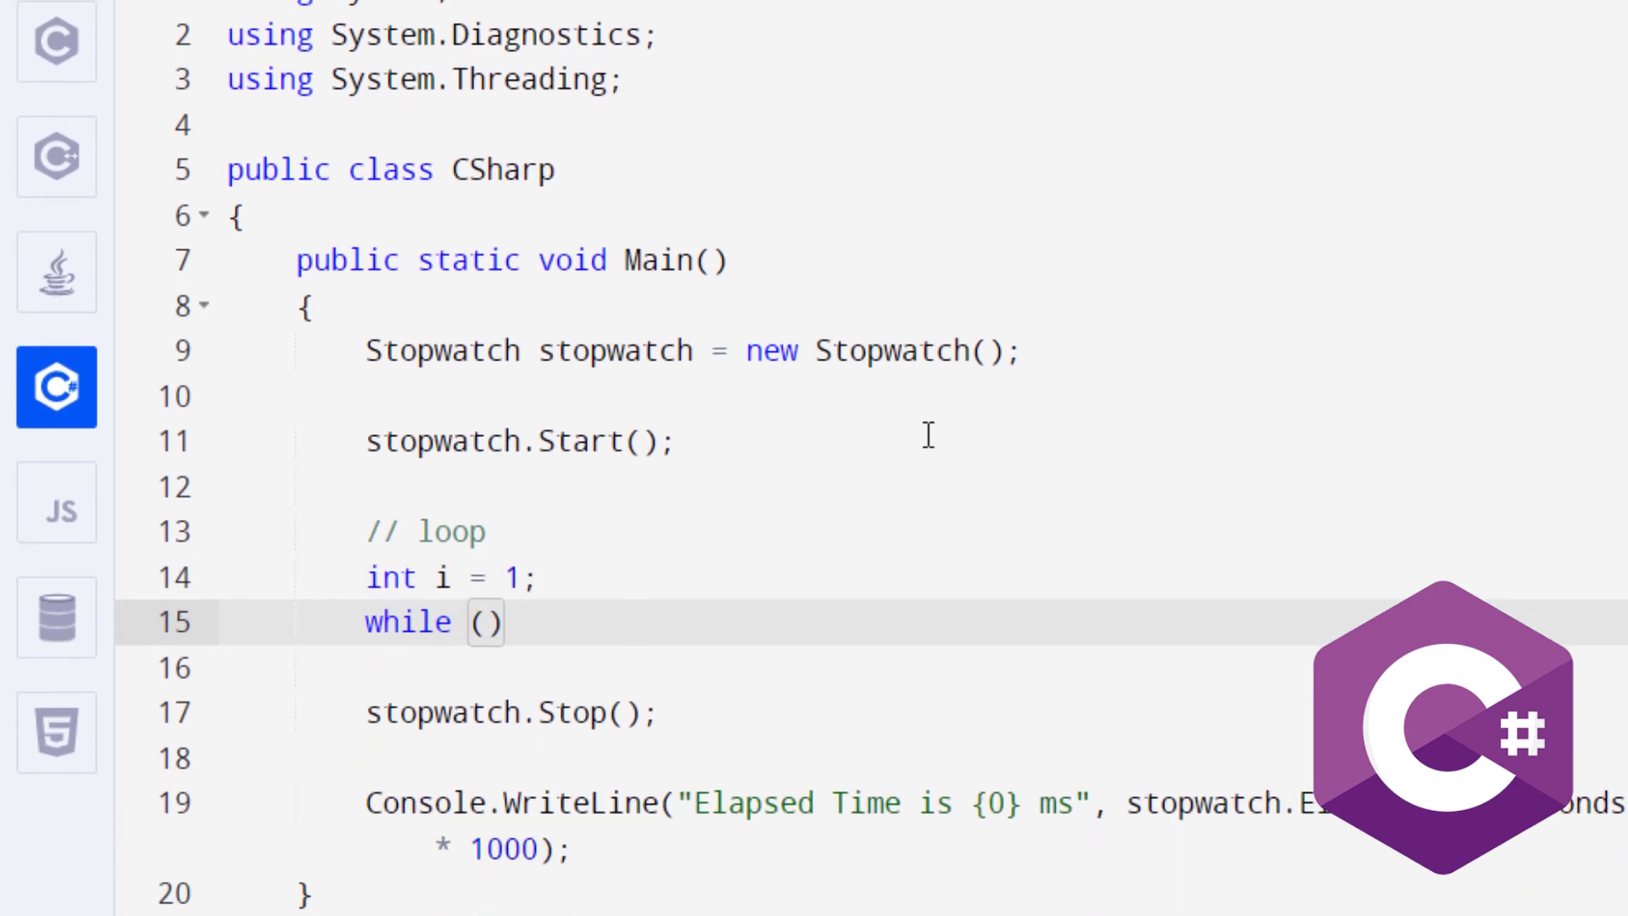
type("i<=10000000")
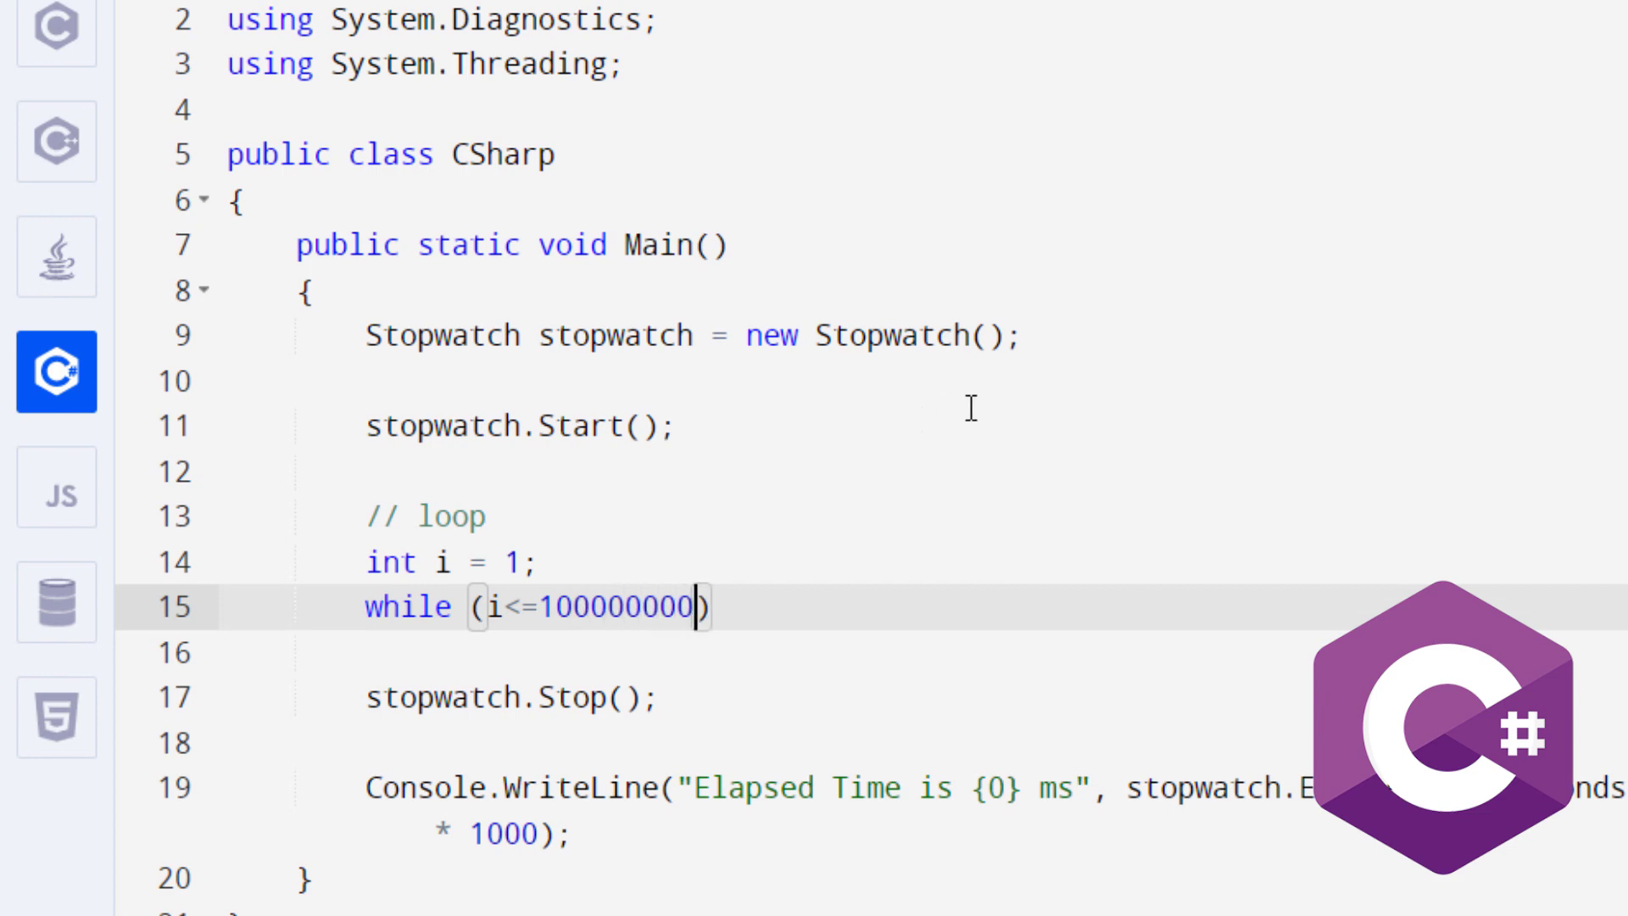
type("0")
left_click(762, 652)
type("i++;")
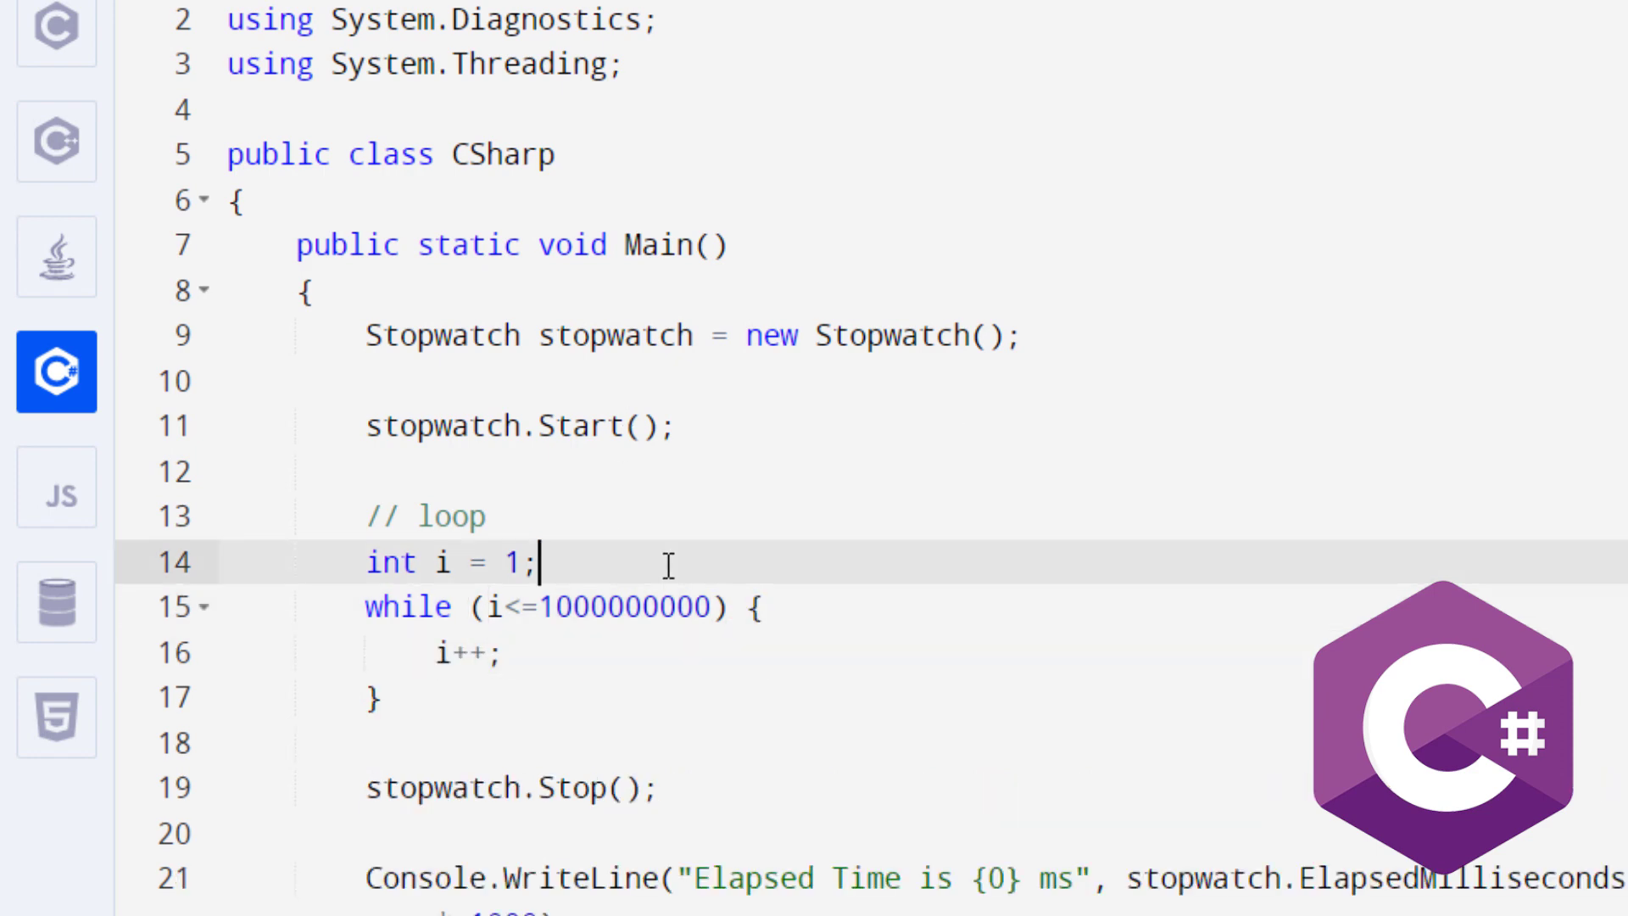
scroll("down", 3)
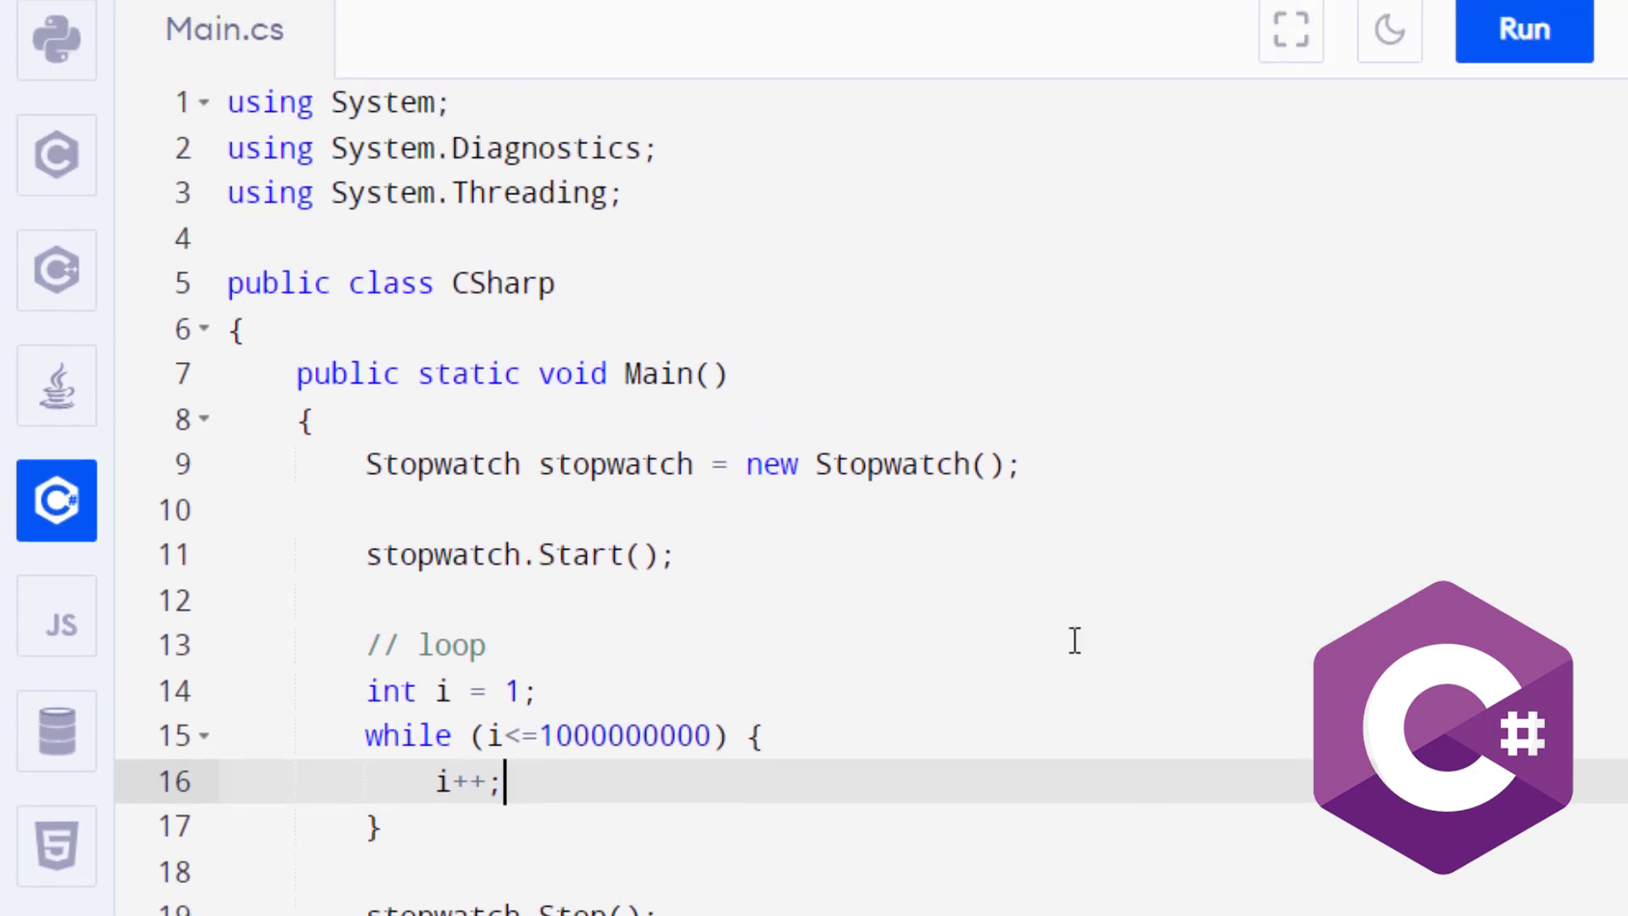
Step: Execute Main.cs so the Output panel prints the stopwatch elapsed time
left_click(1522, 31)
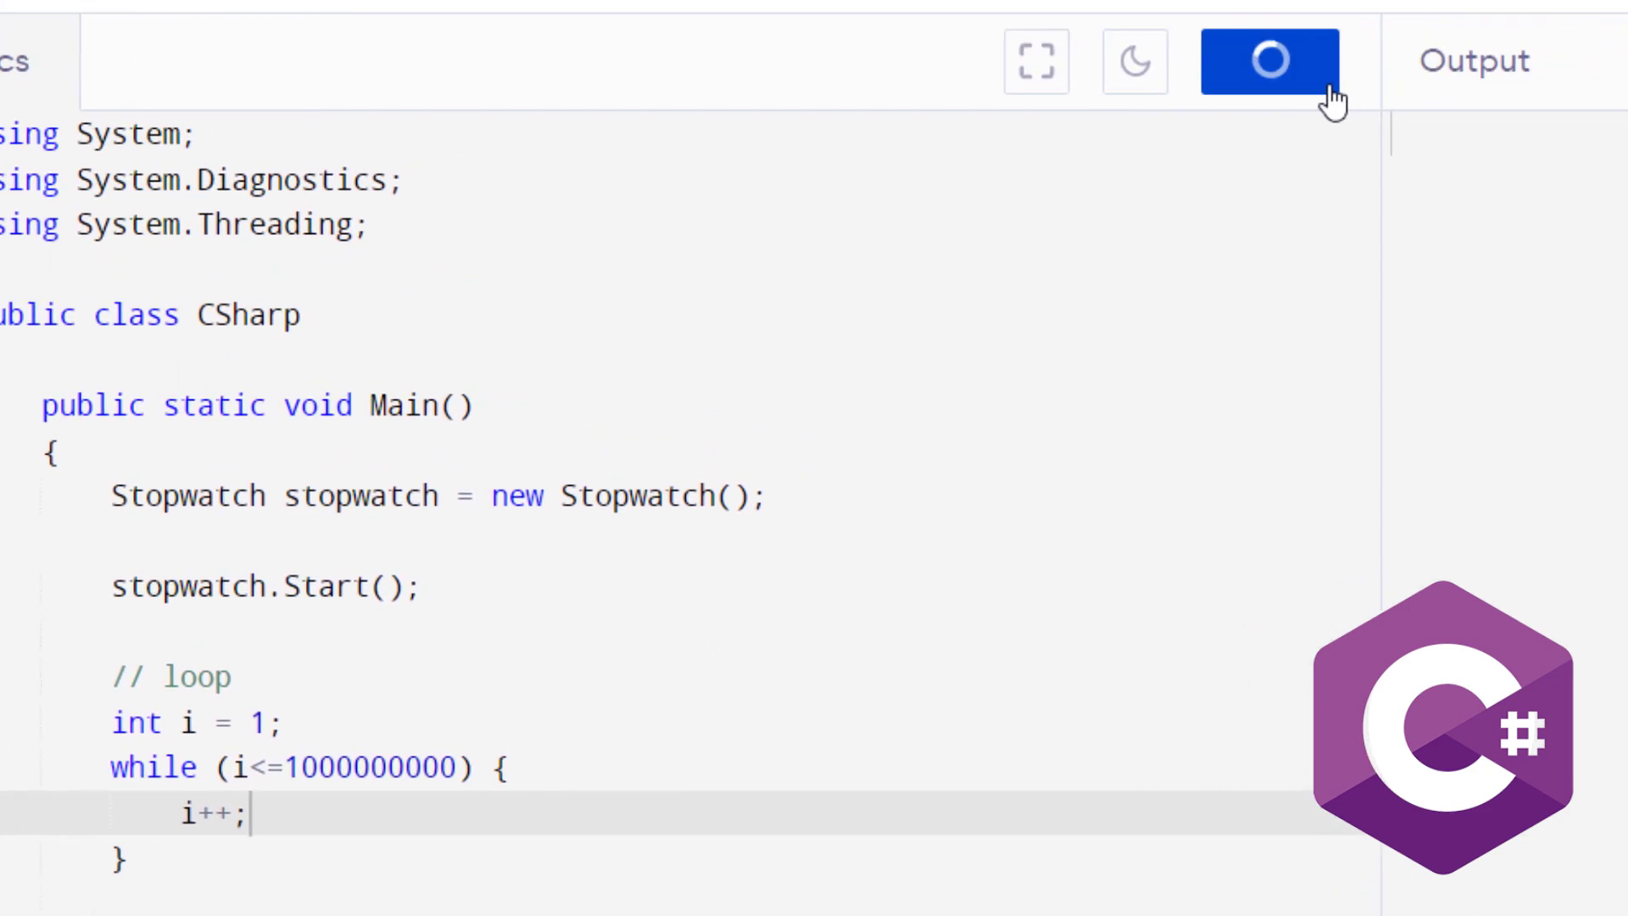
left_click(1268, 61)
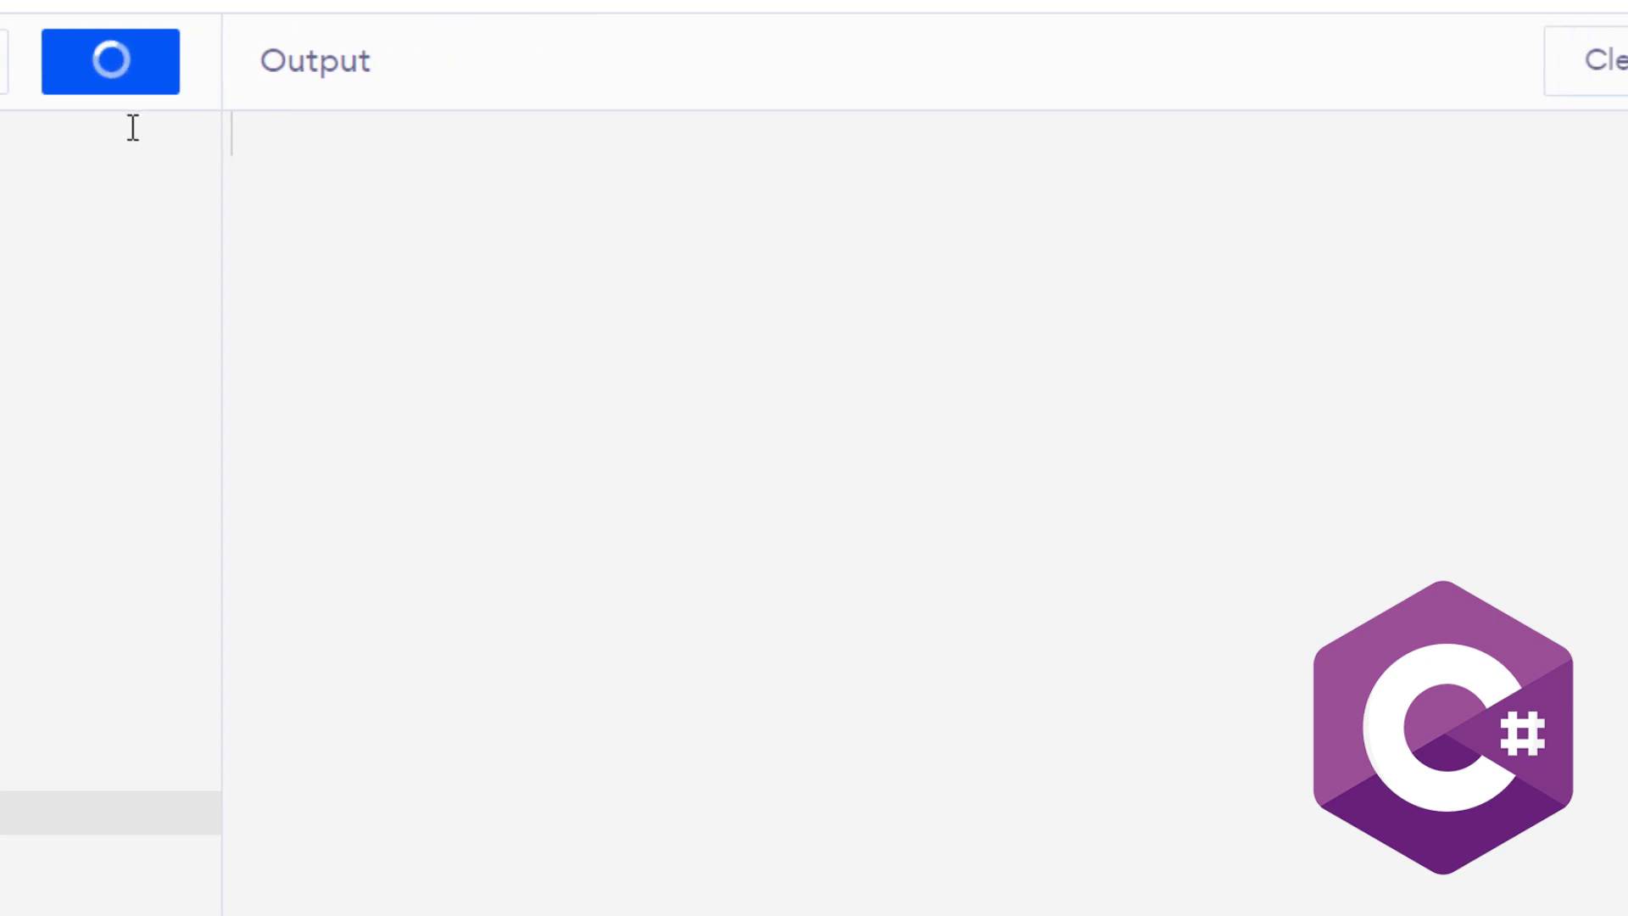
left_click(110, 61)
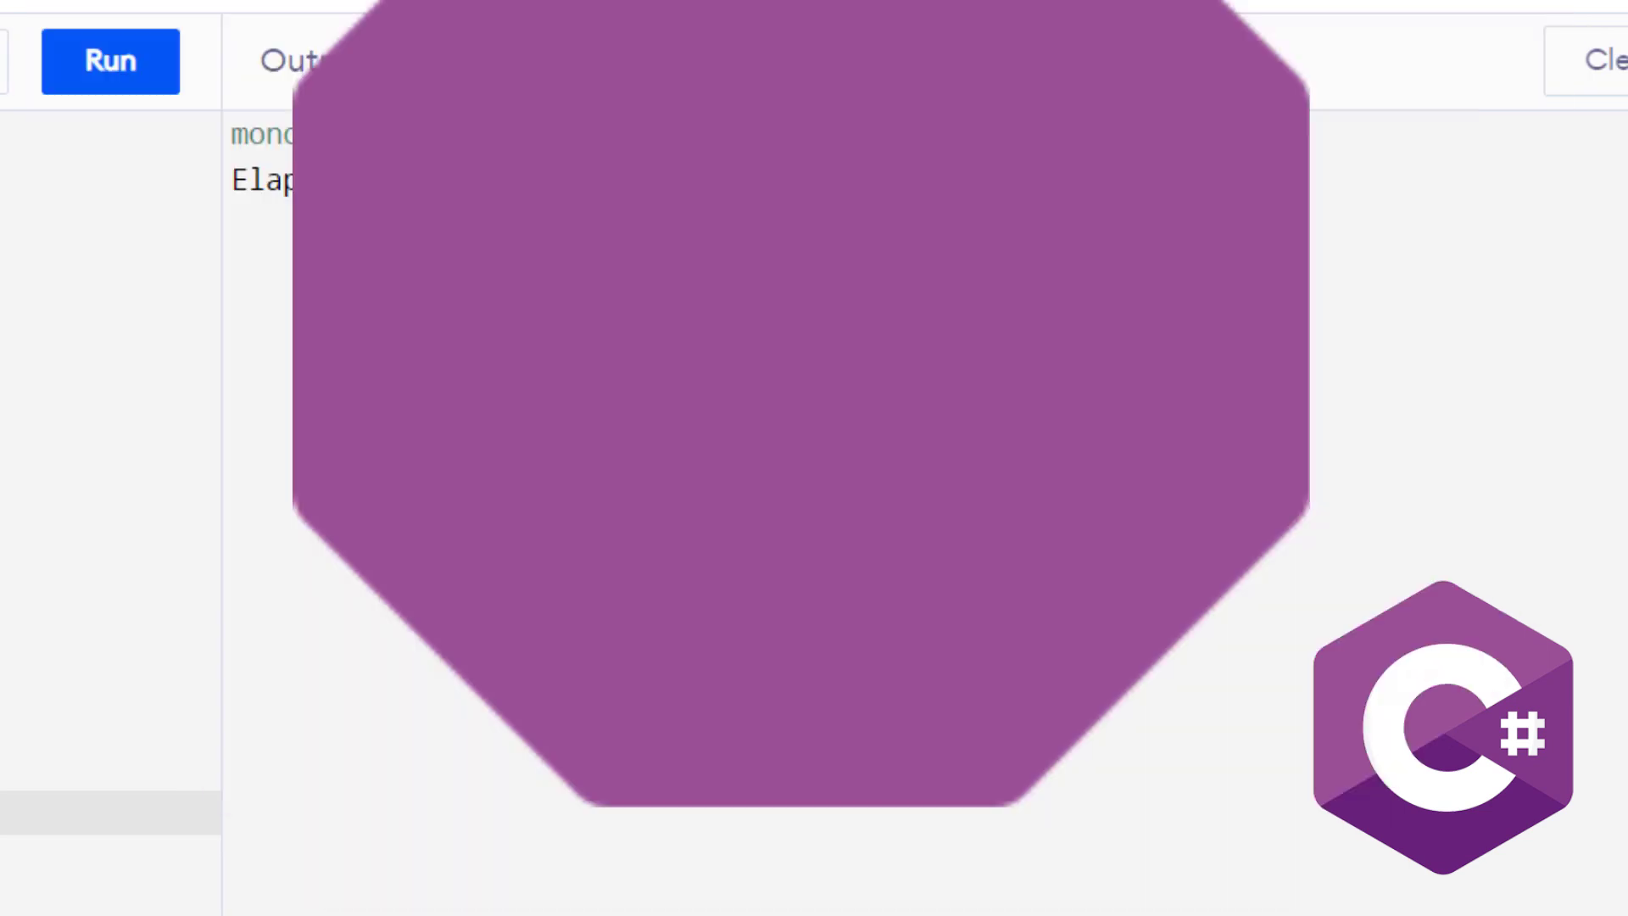